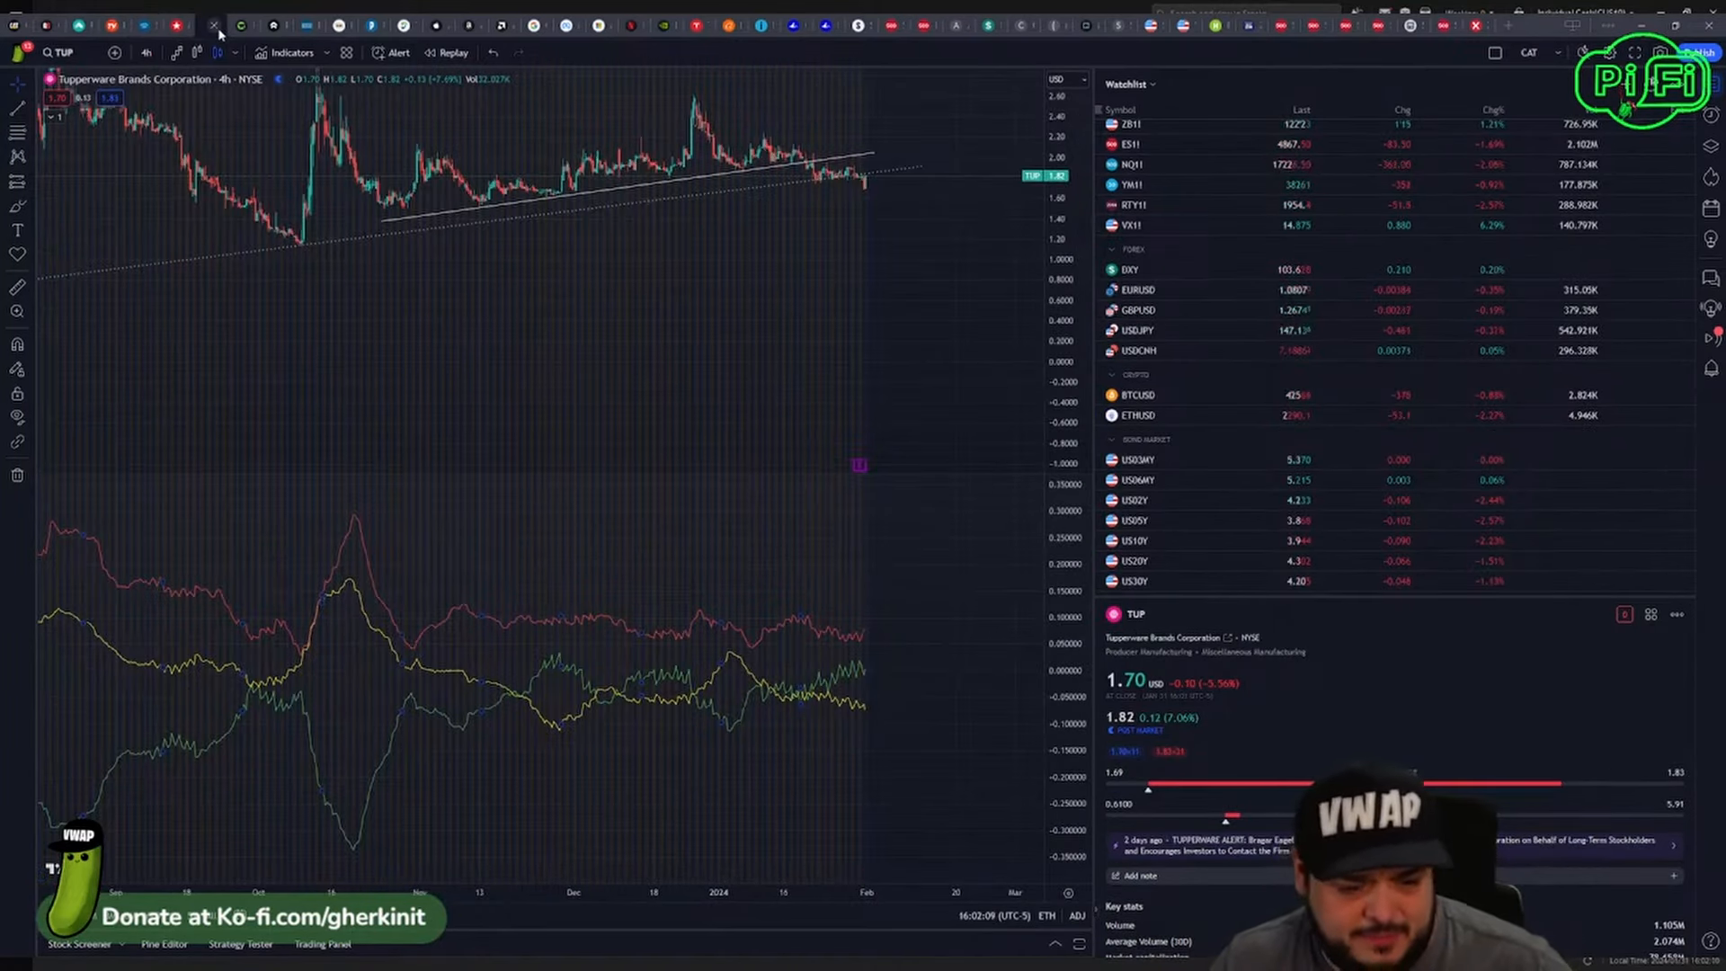
pyautogui.moveTo(935, 339)
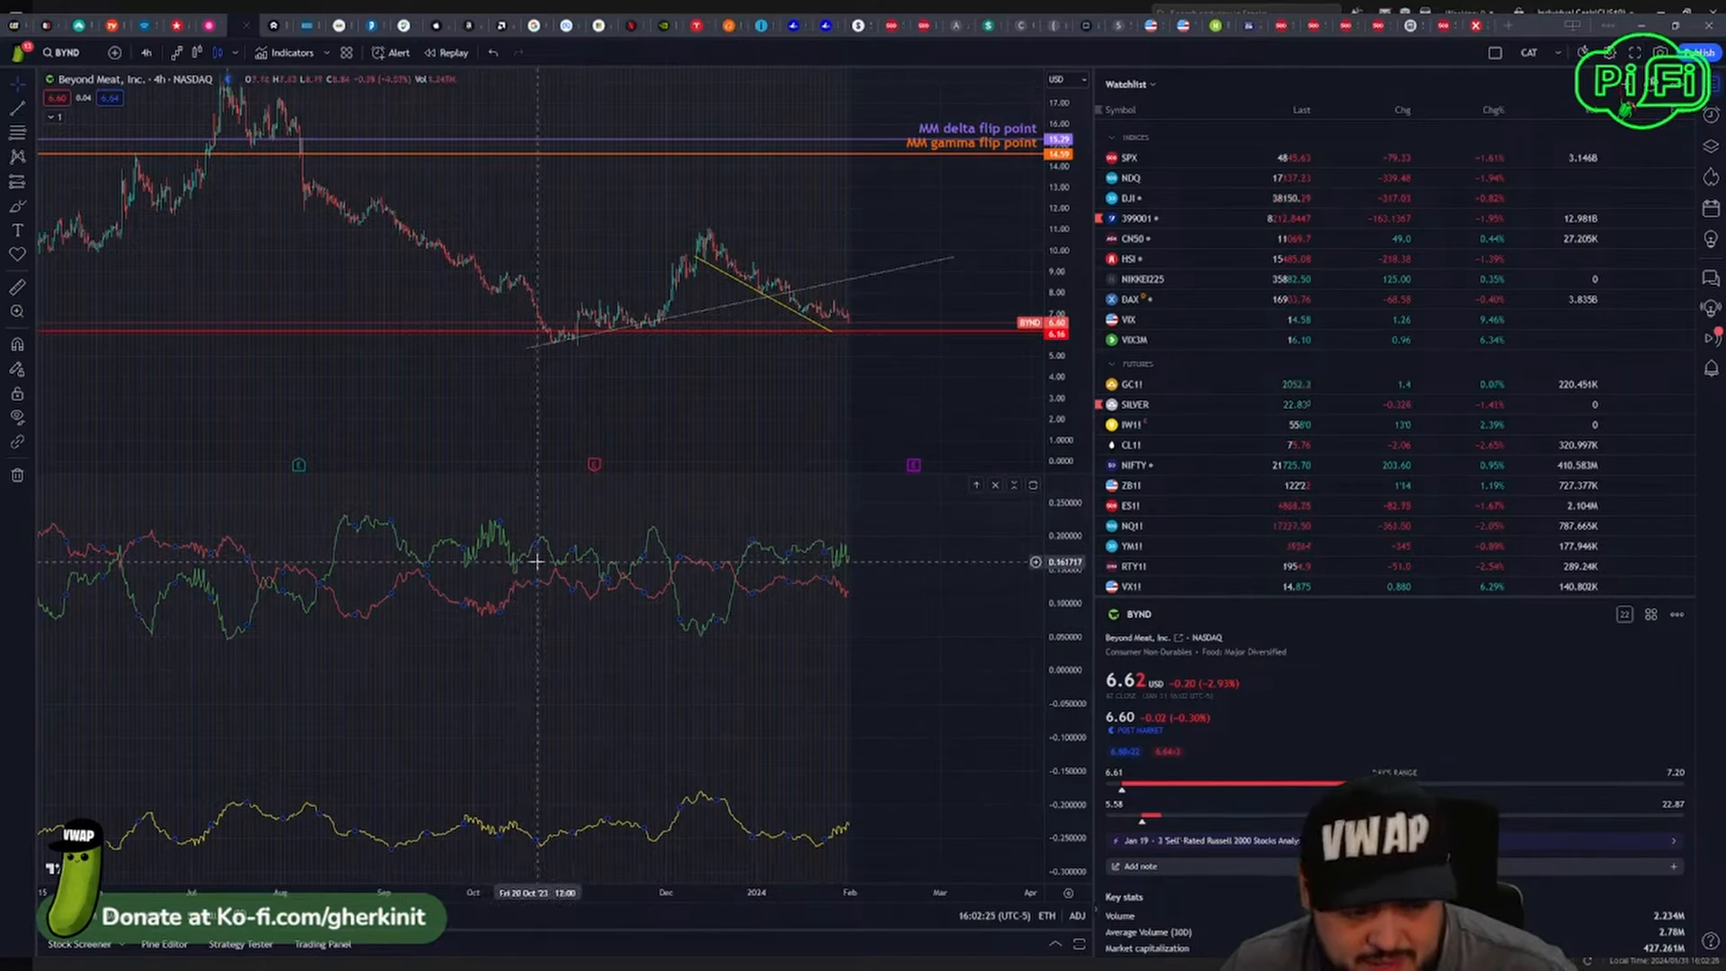
pyautogui.moveTo(933, 360)
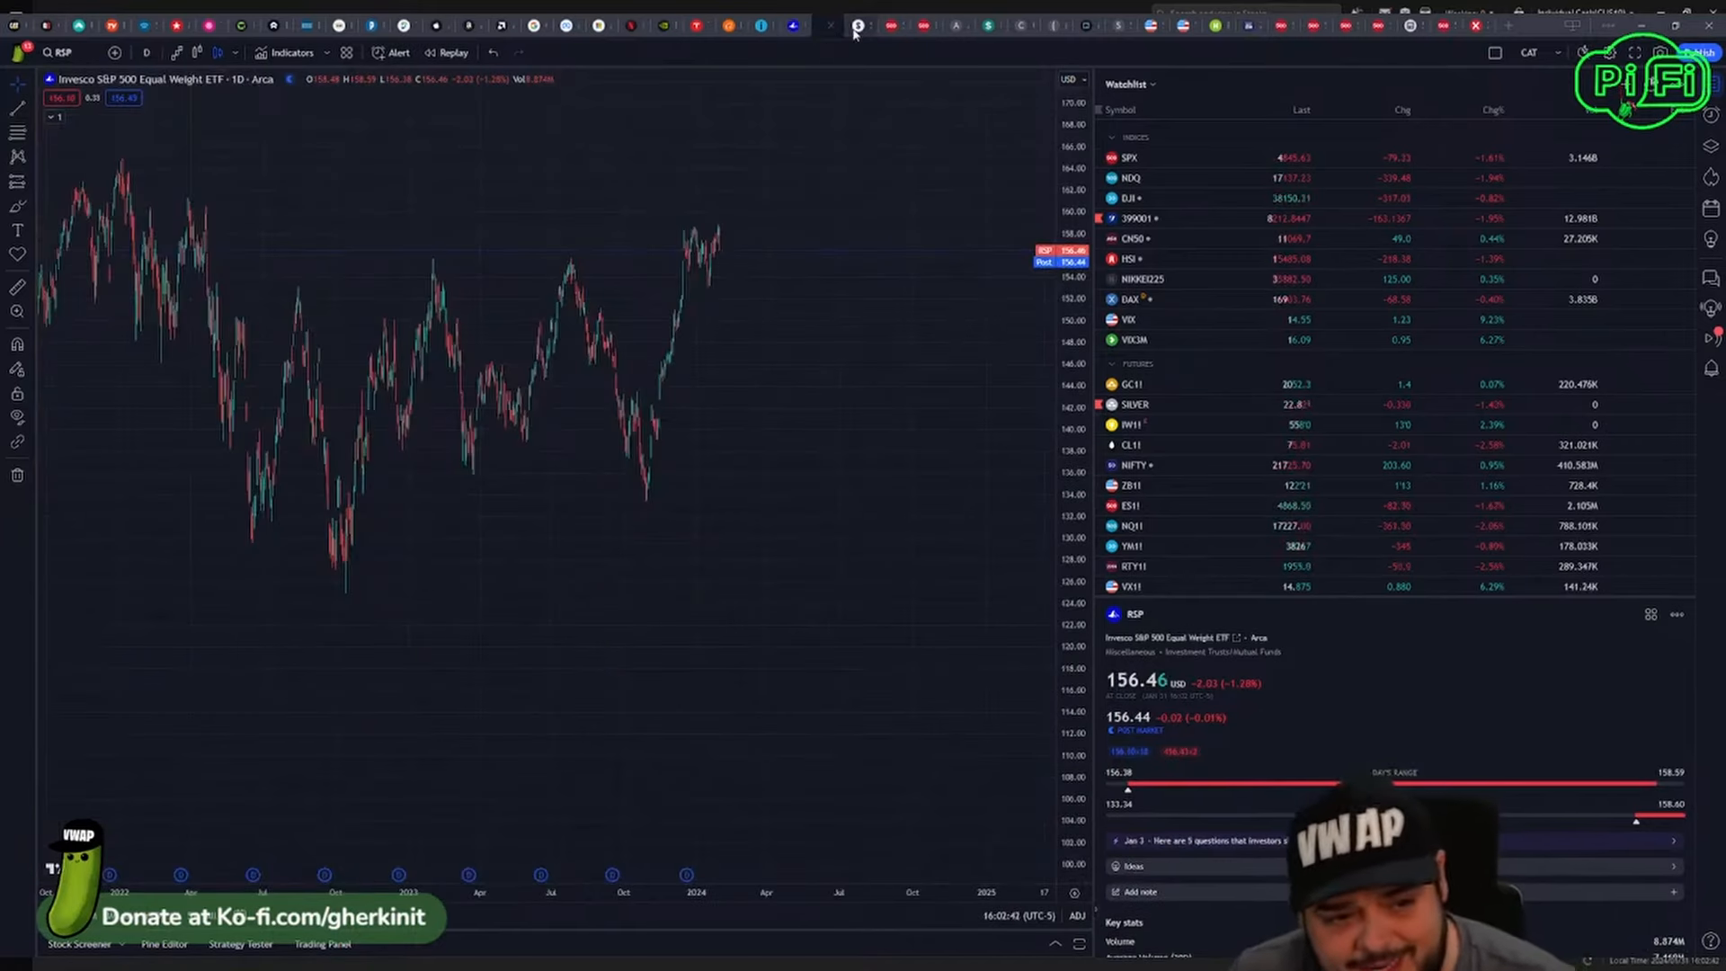
# Step: Bring up the AW1! Bloomberg Commodity Index Futures 15-minute chart with its trendlines
pyautogui.click(824, 25)
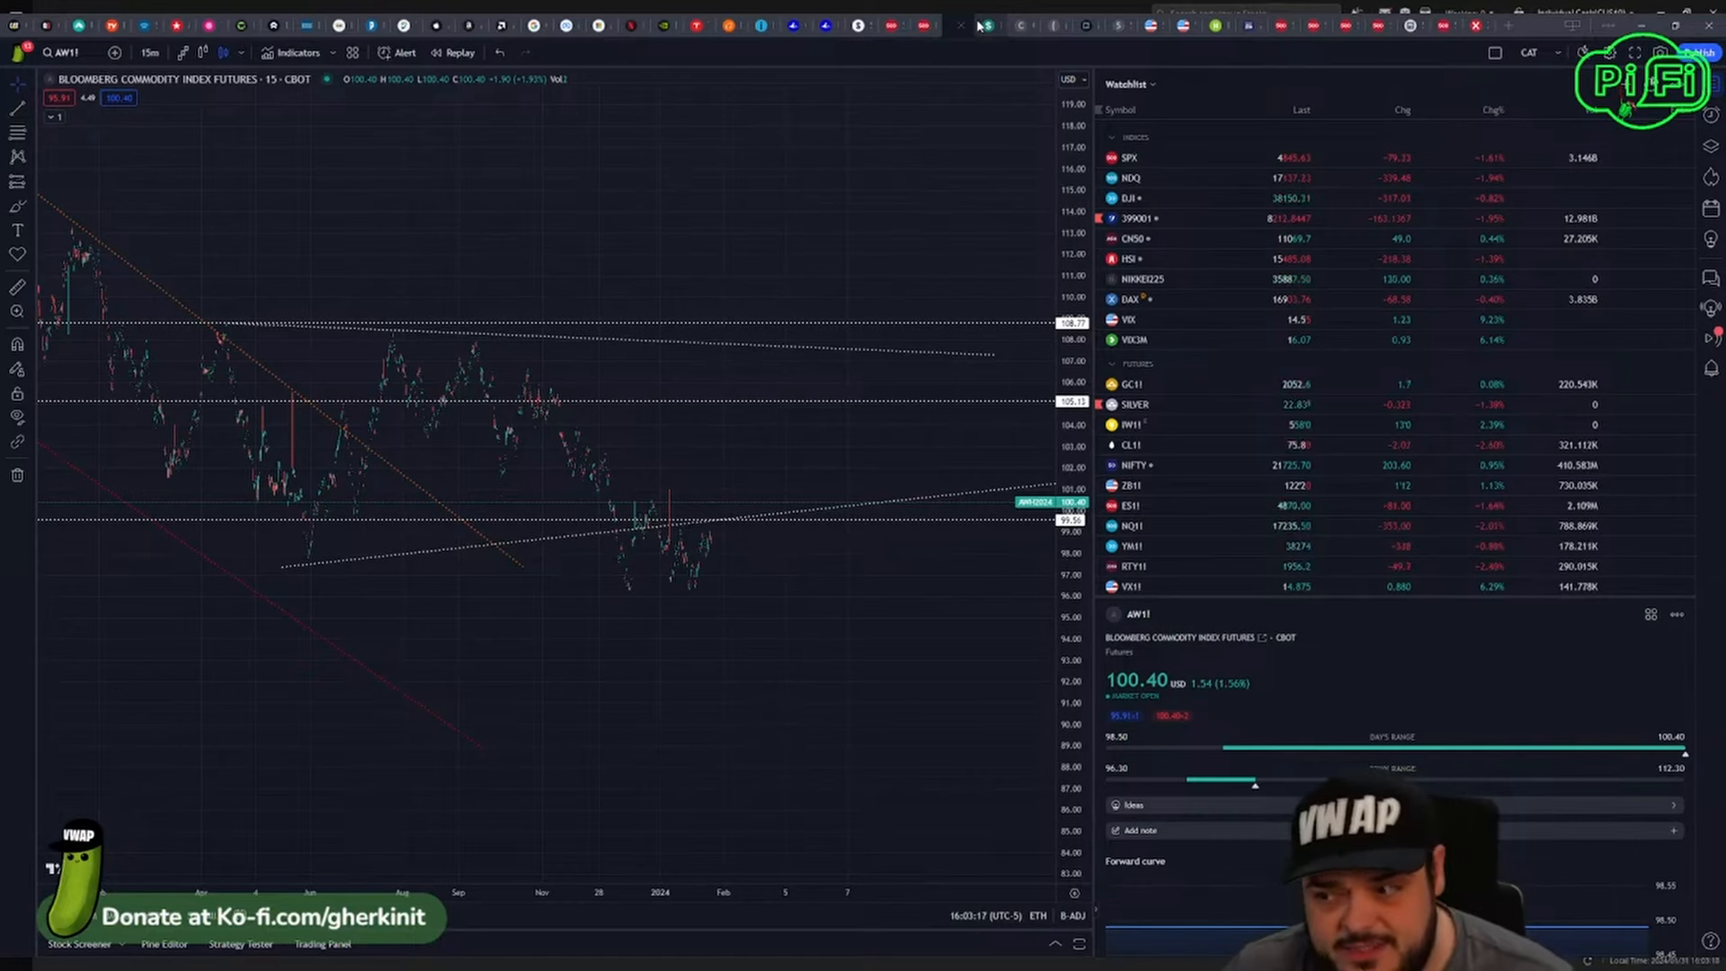
# Step: Bring up the DXY 1h chart overlaid with Treasury yield comparison lines
pyautogui.click(1129, 270)
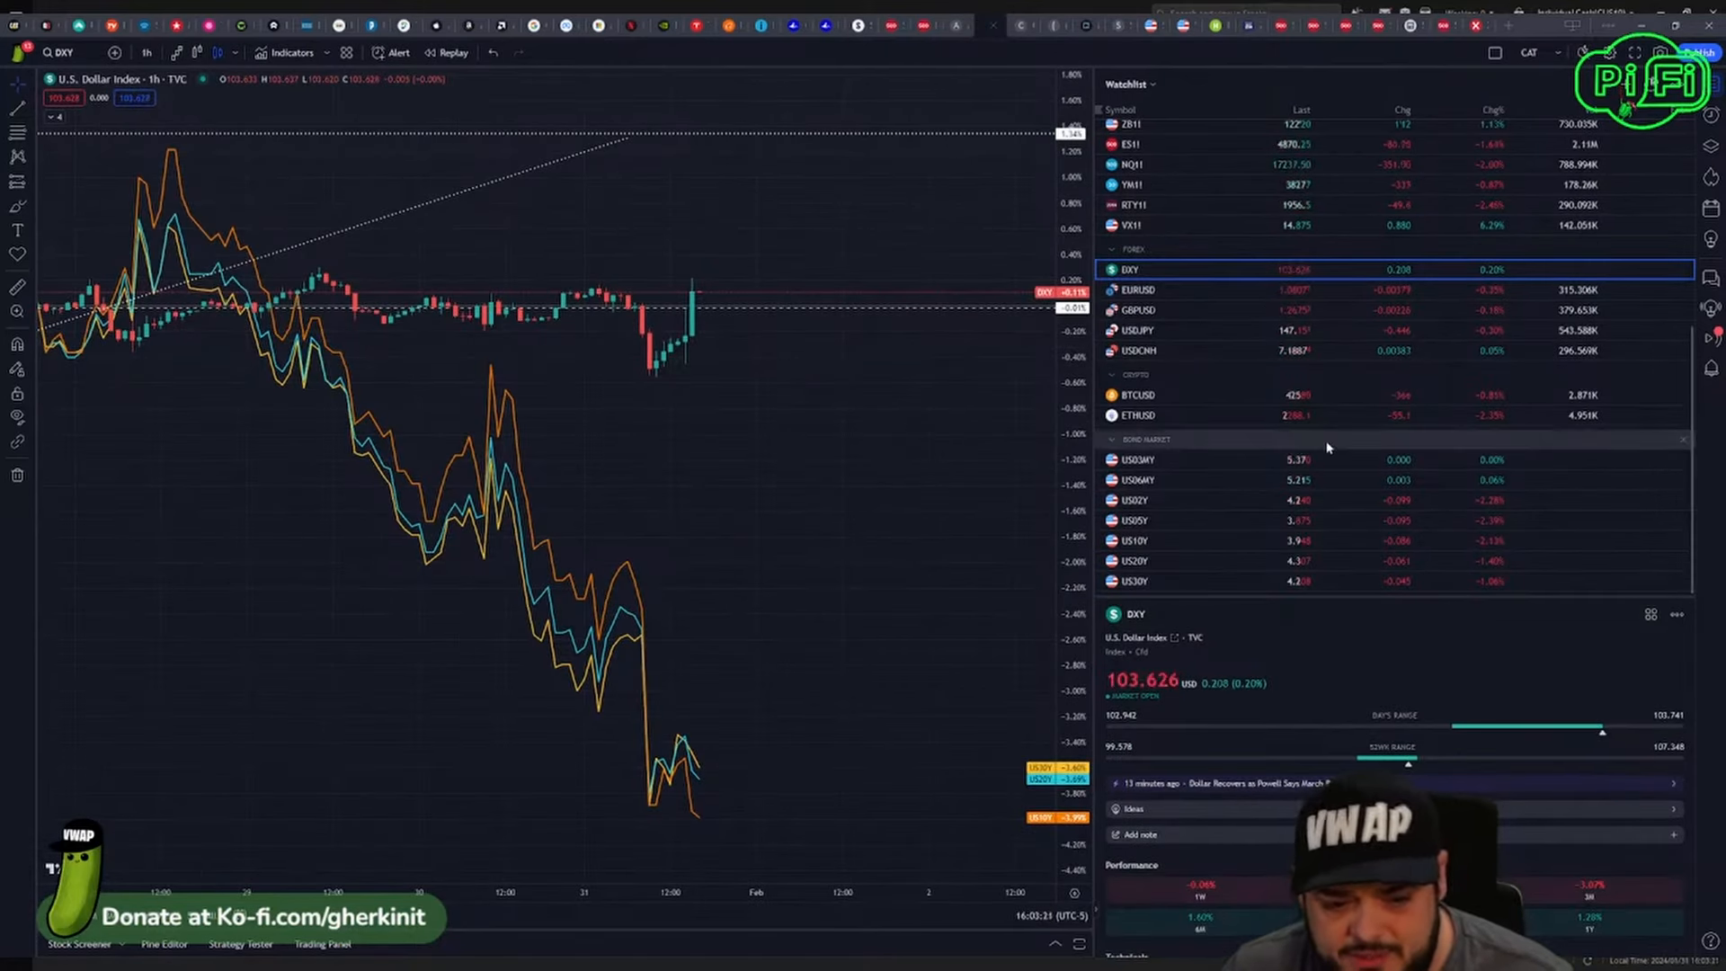
pyautogui.moveTo(705, 176)
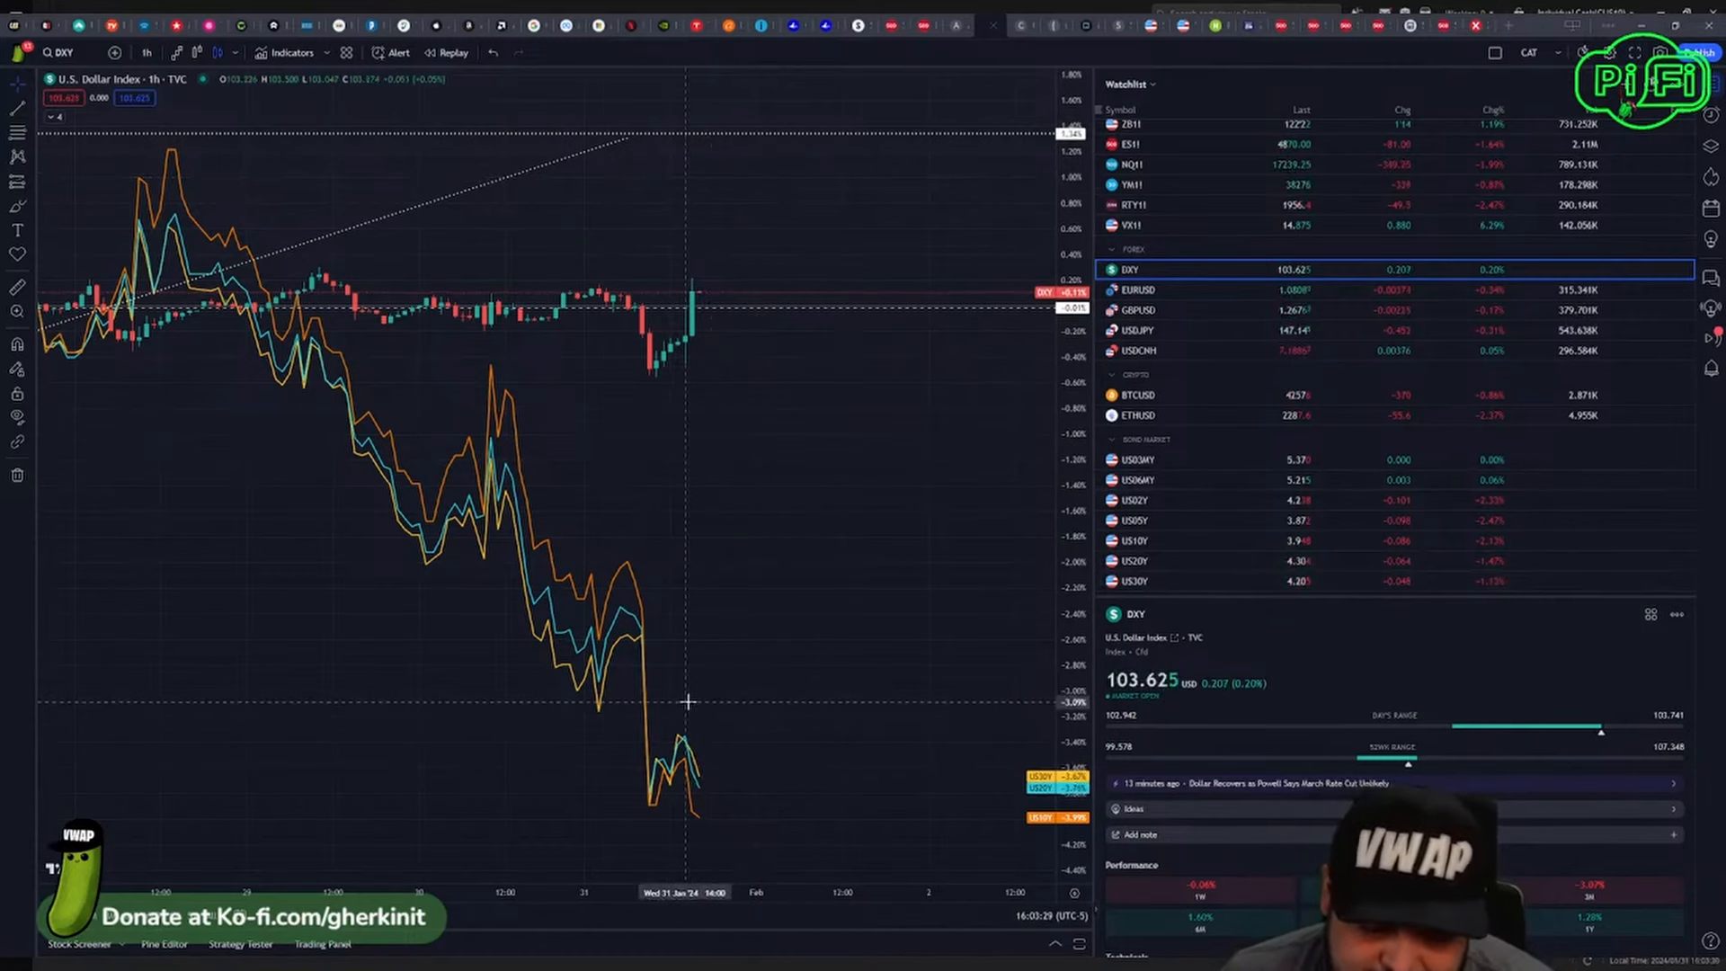
pyautogui.moveTo(726, 484)
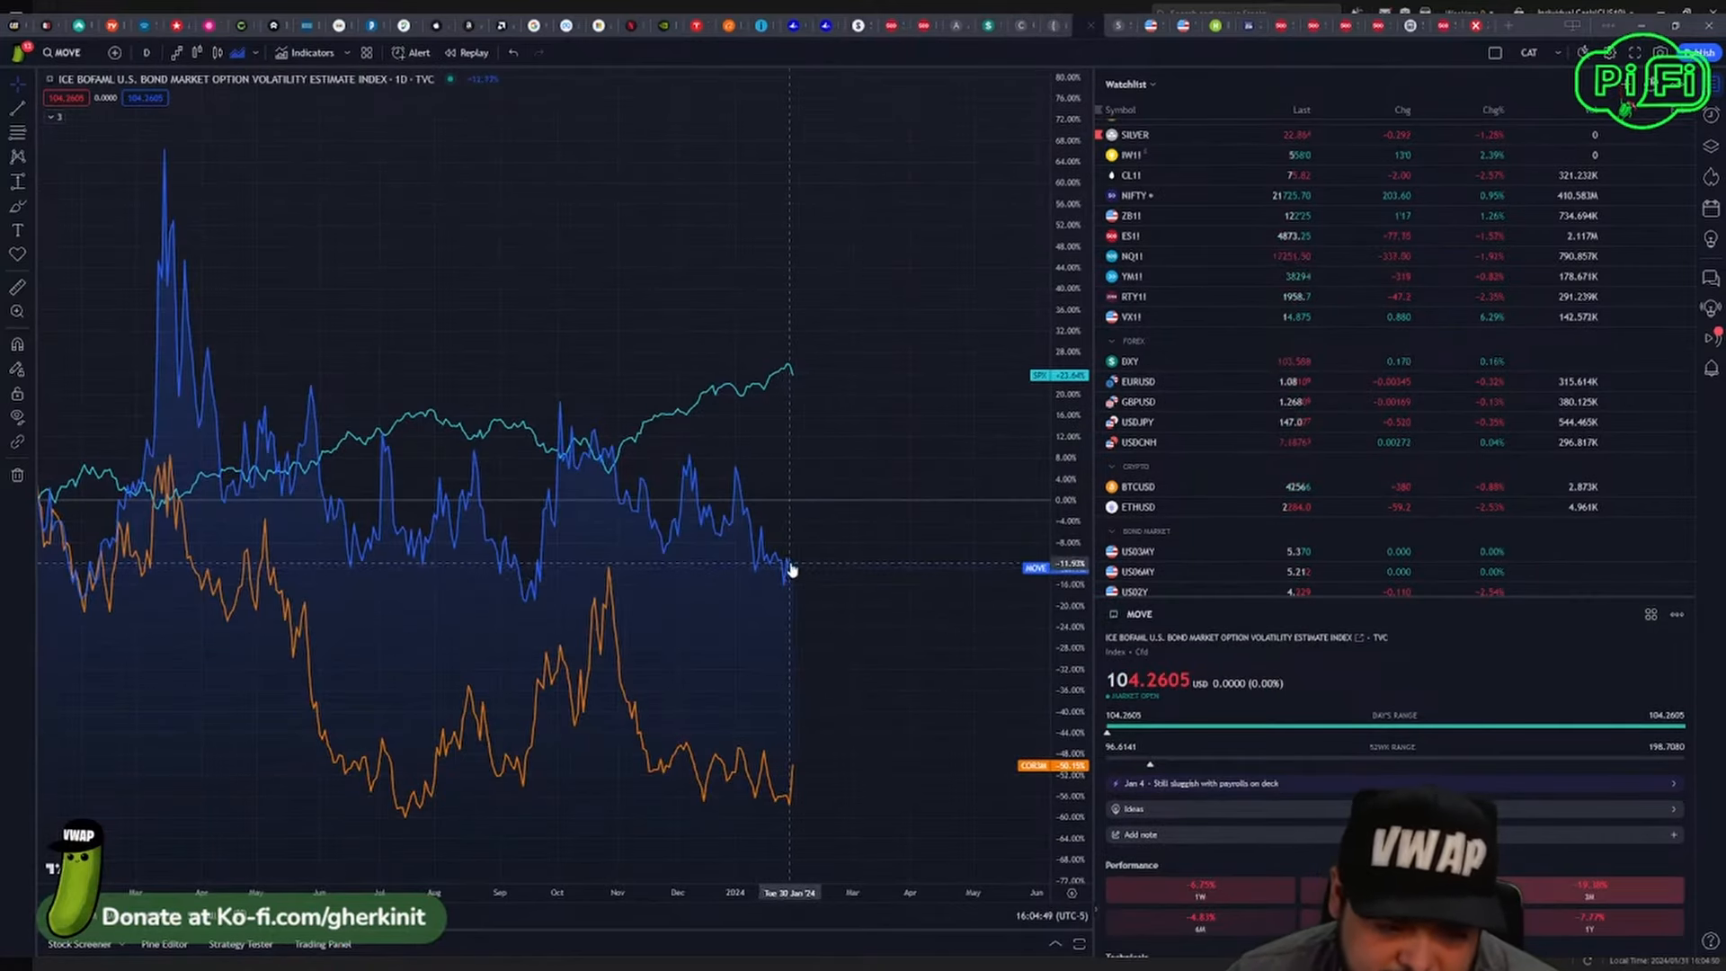
pyautogui.moveTo(768, 583)
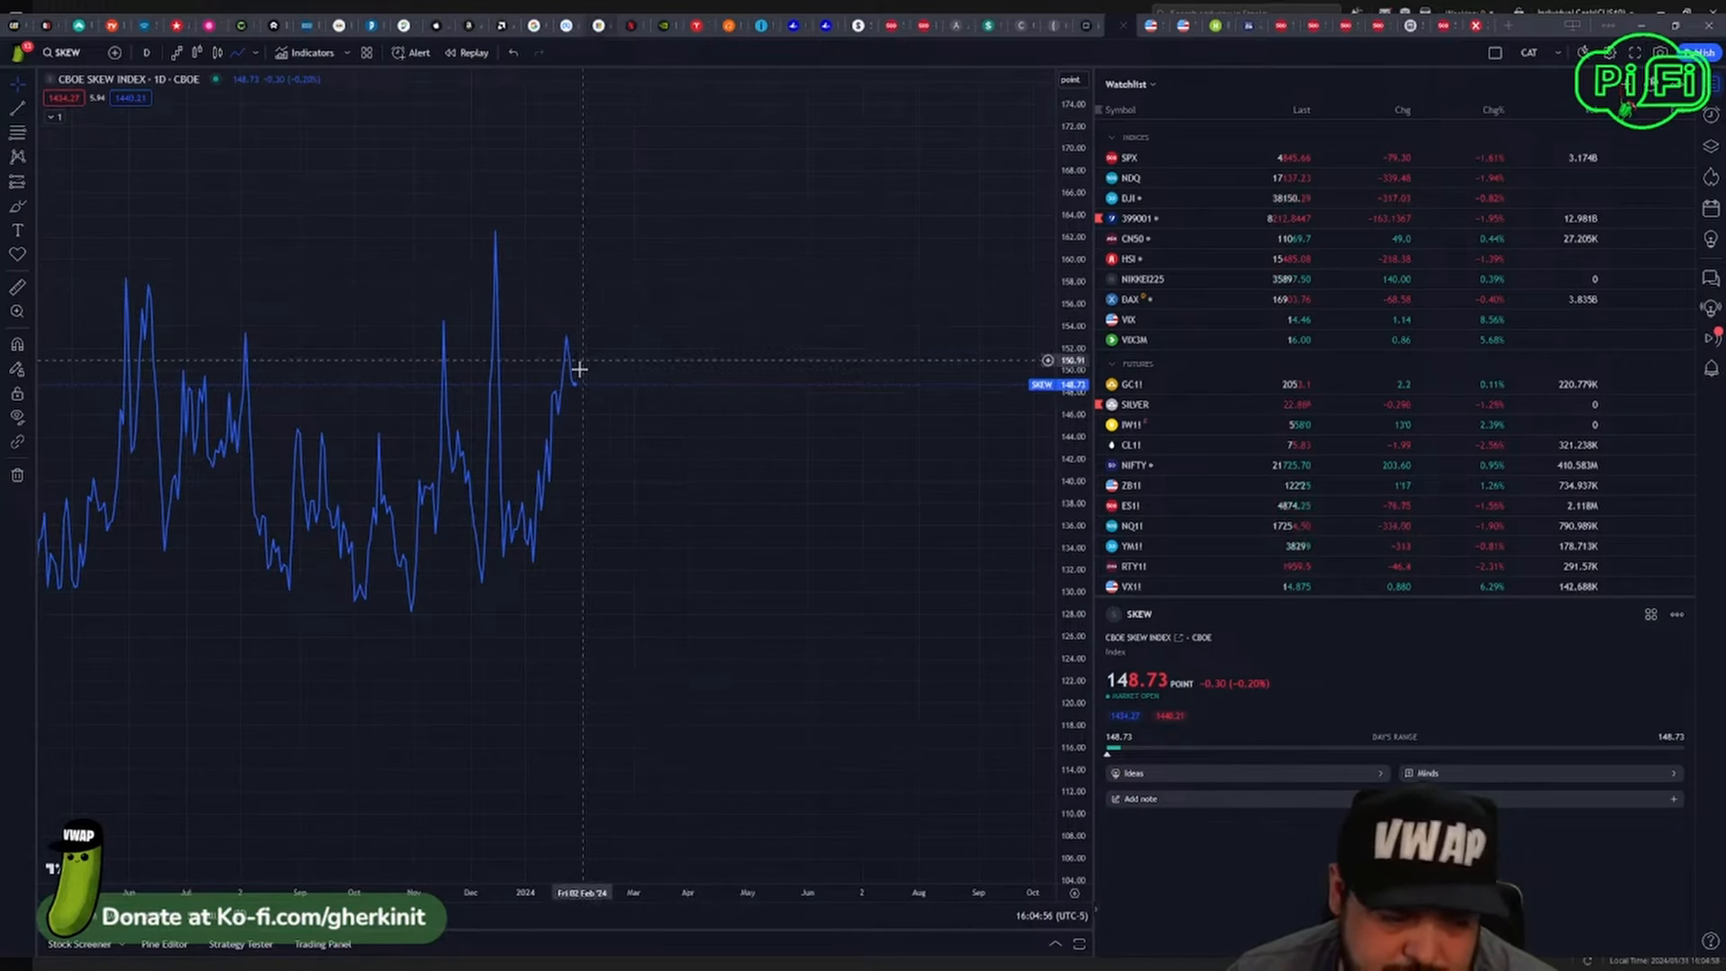
pyautogui.moveTo(845, 355)
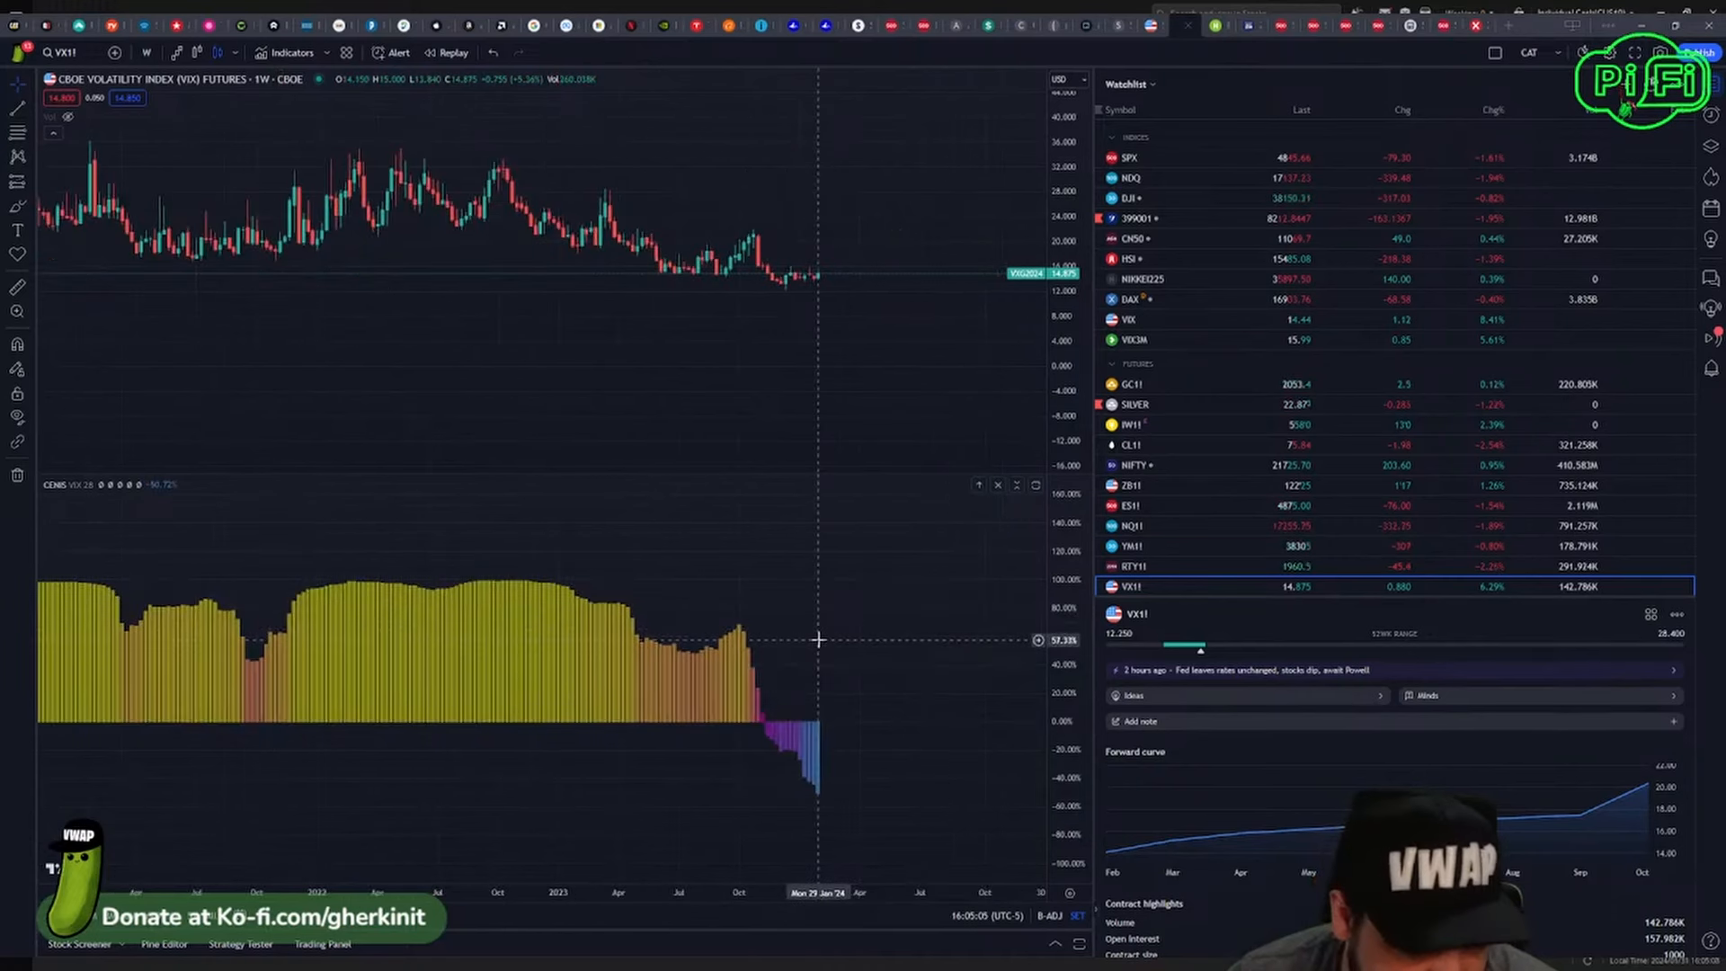
pyautogui.moveTo(832, 631)
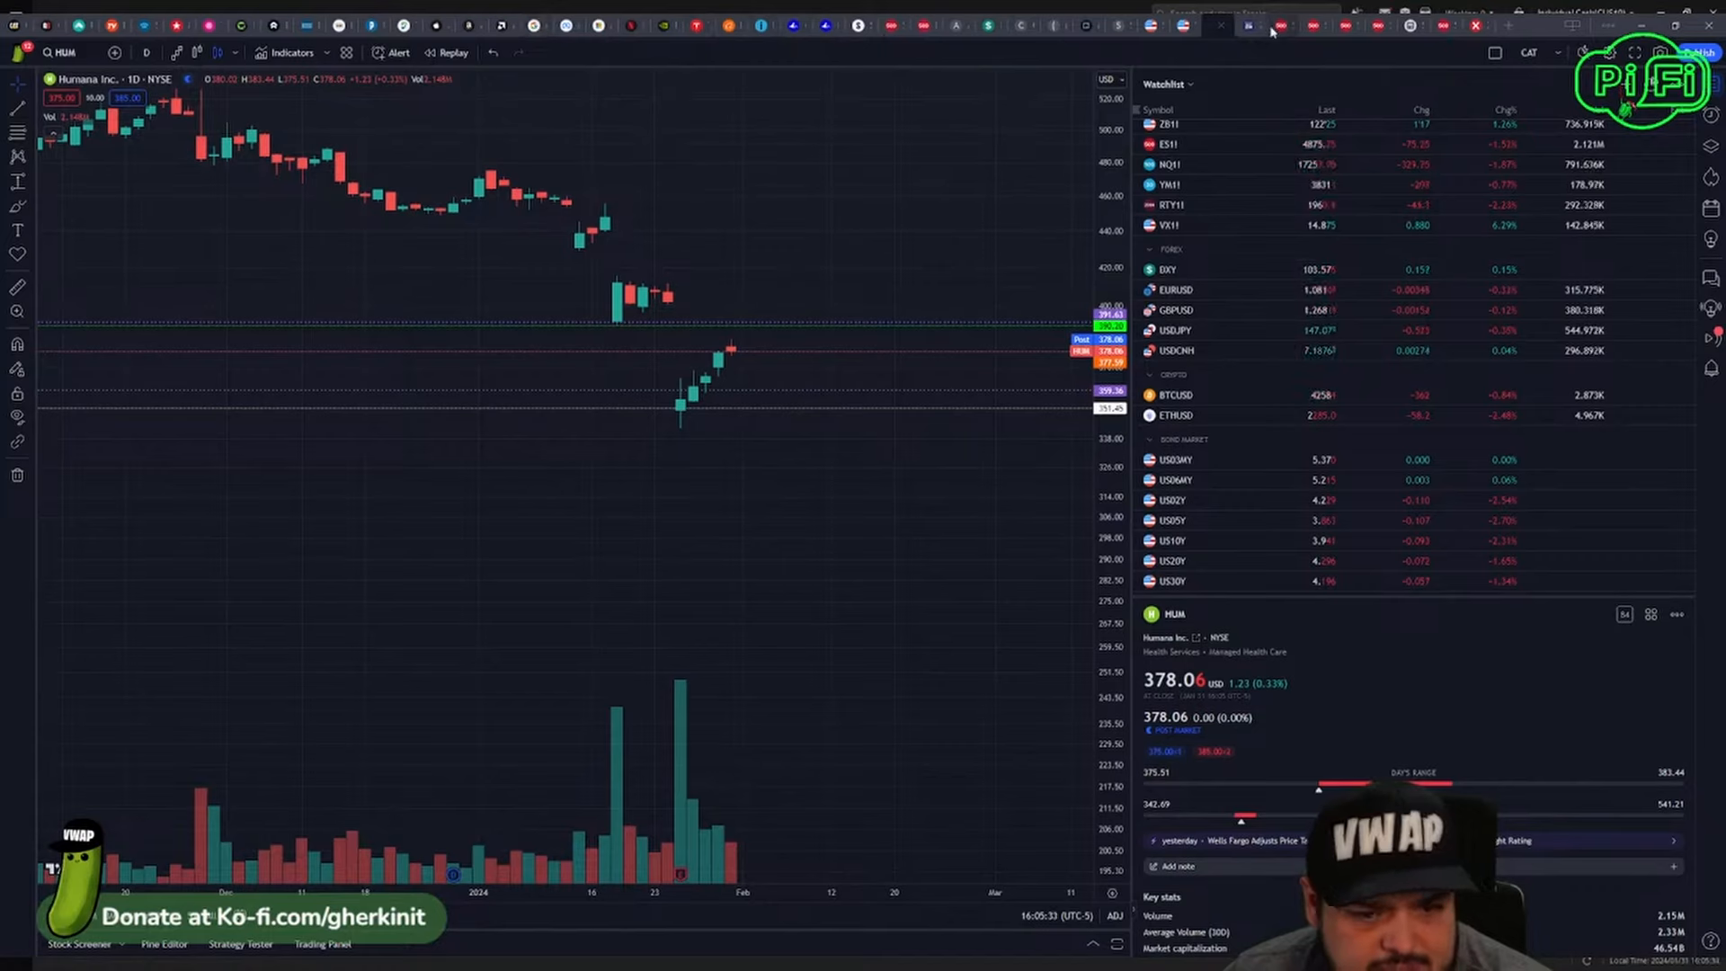
# Step: Enter the ticker ZIM in the symbol search while moving to the daily stock charts
pyautogui.write('ZIM')
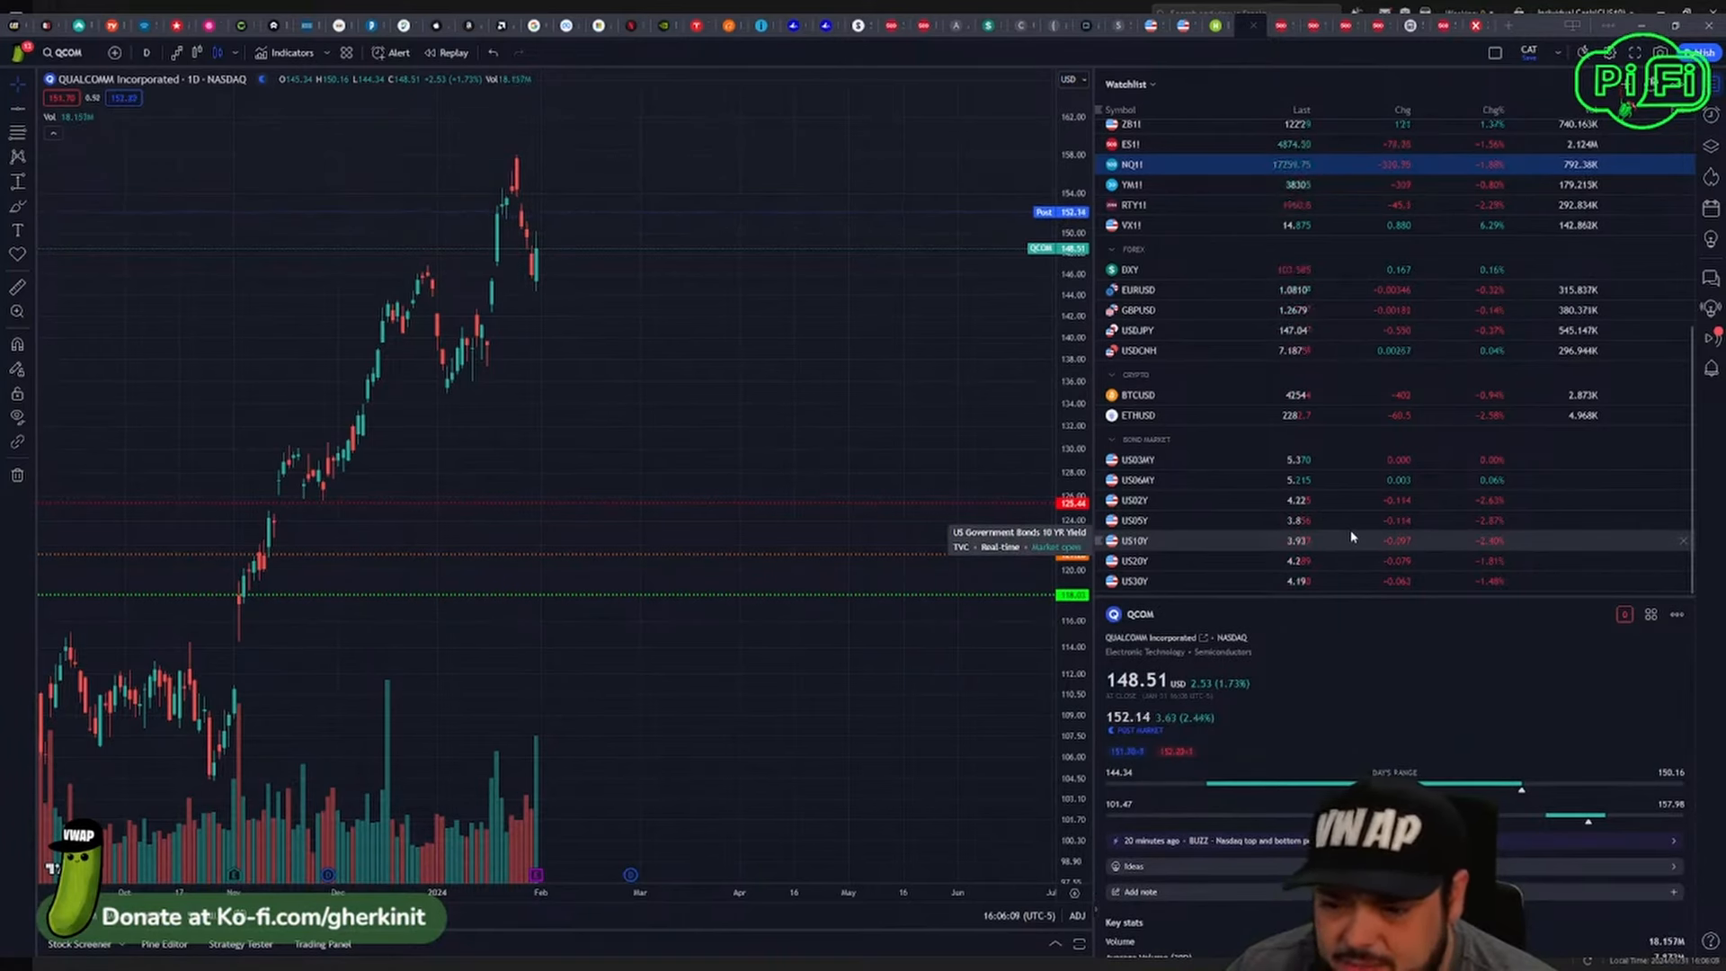
pyautogui.moveTo(1359, 527)
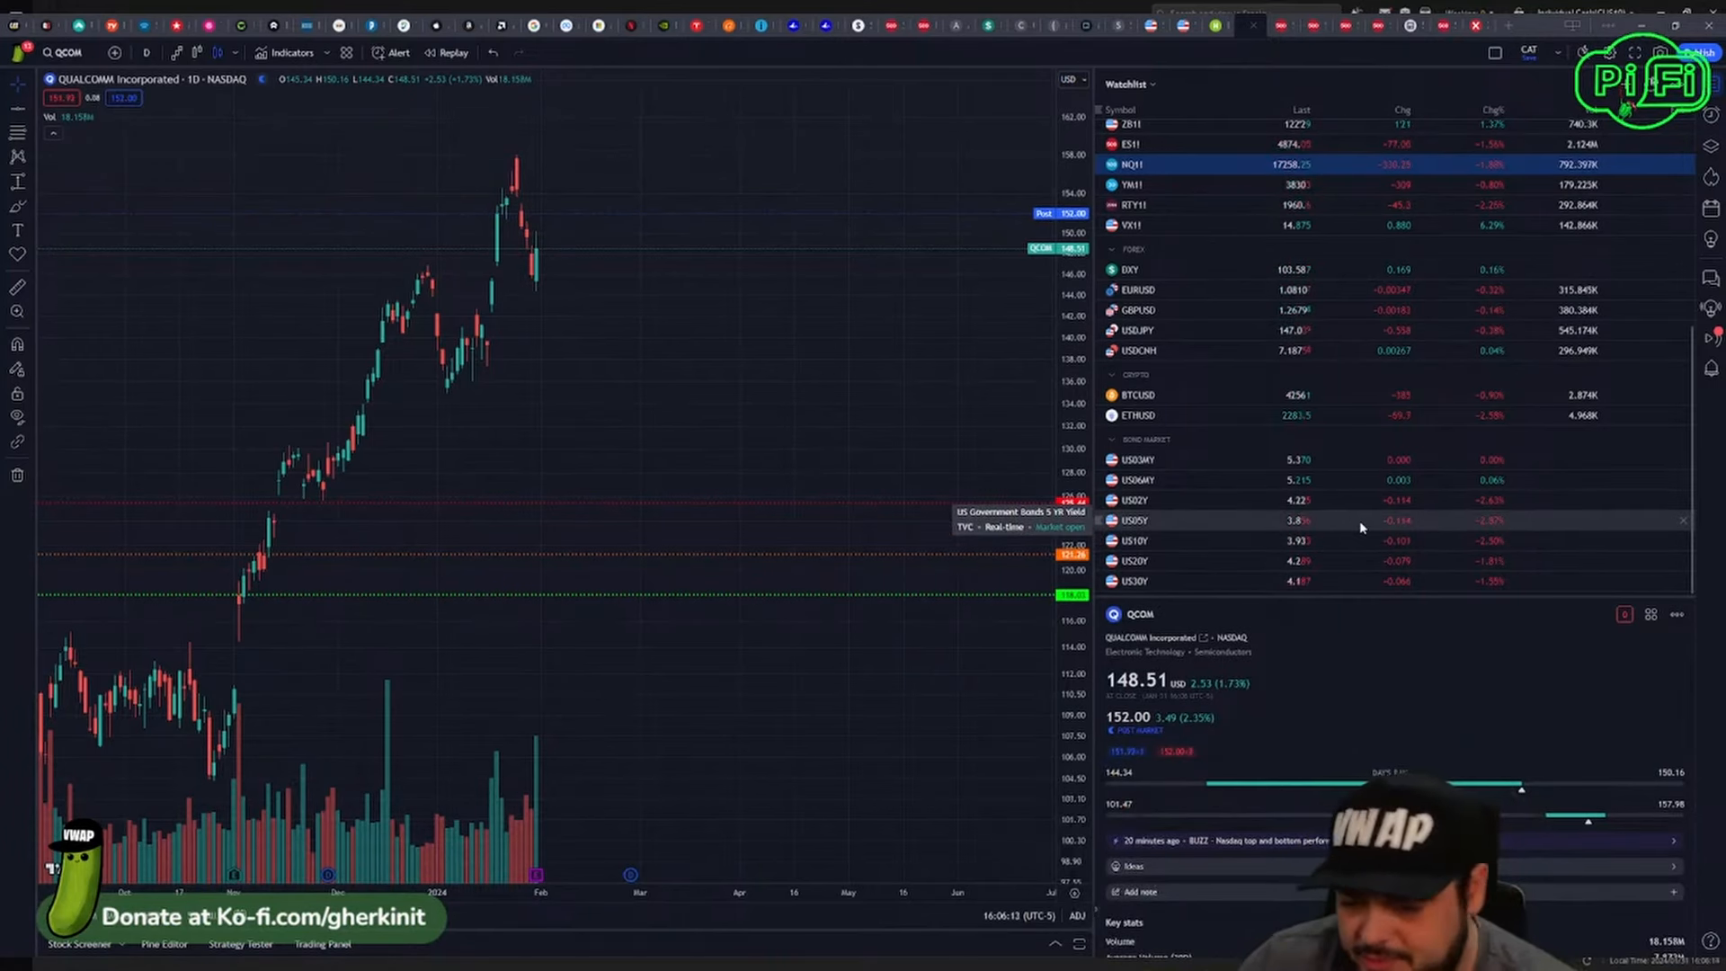